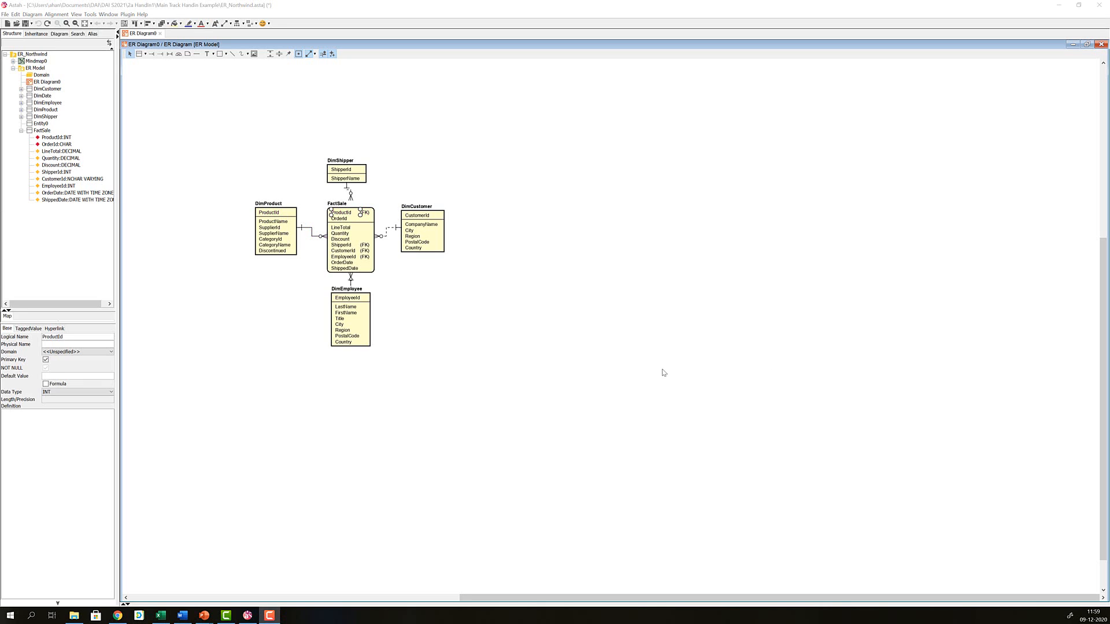
Set DimProduct's ProductName attribute to data type NCHAR VARYING with length 40.
left_click(273, 221)
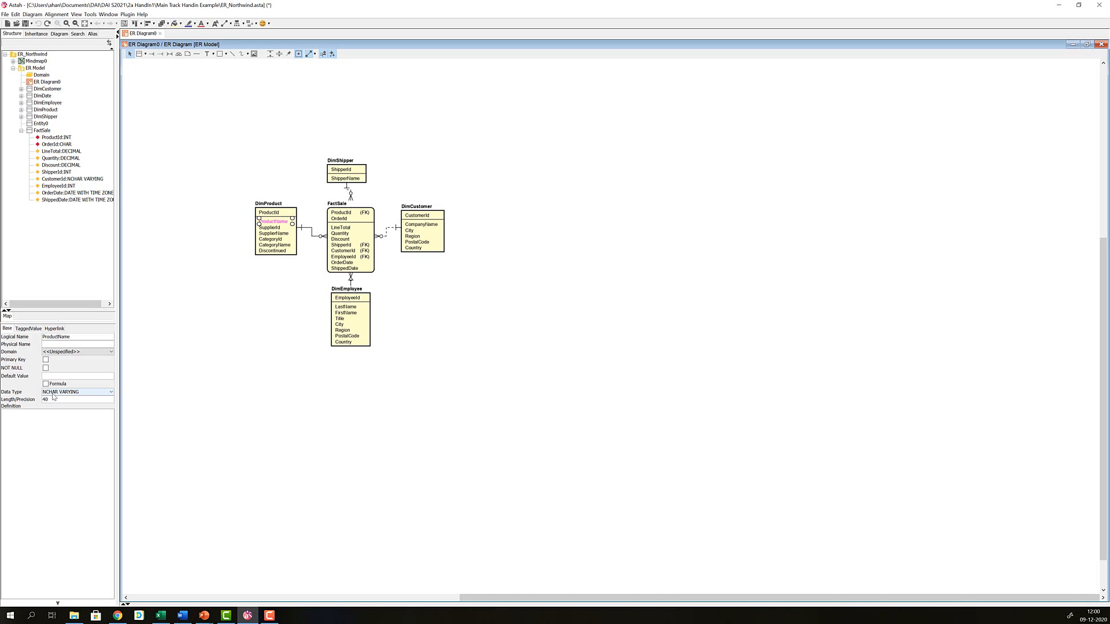